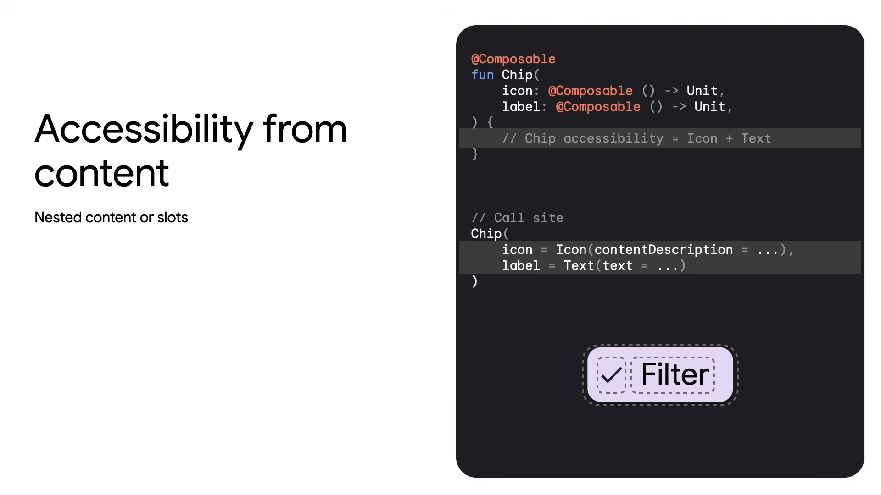
{"action": "key", "text": "right"}
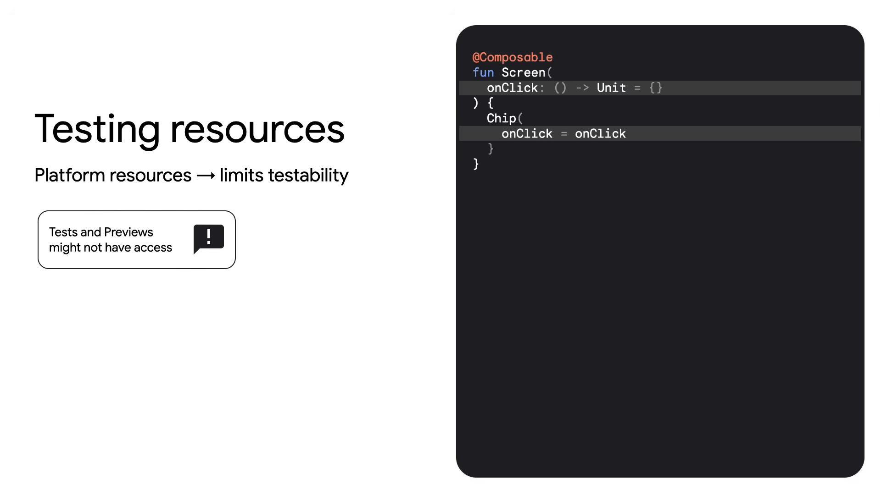
{"action": "key", "text": "Right"}
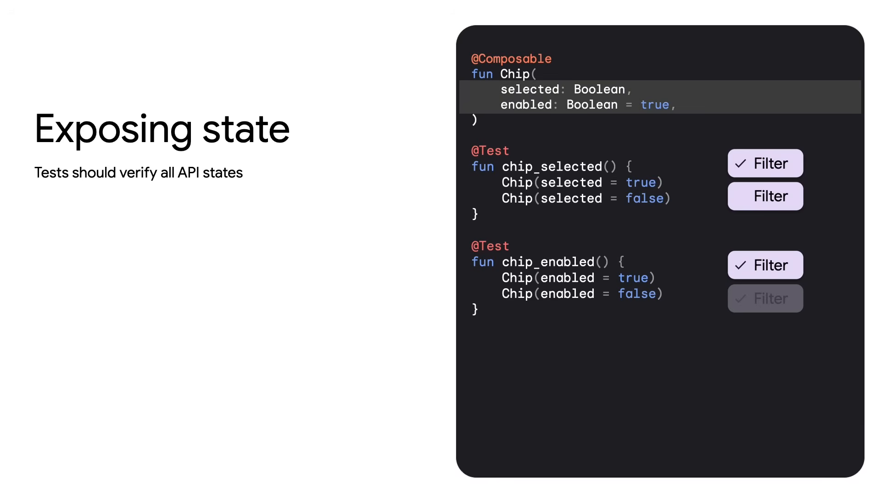